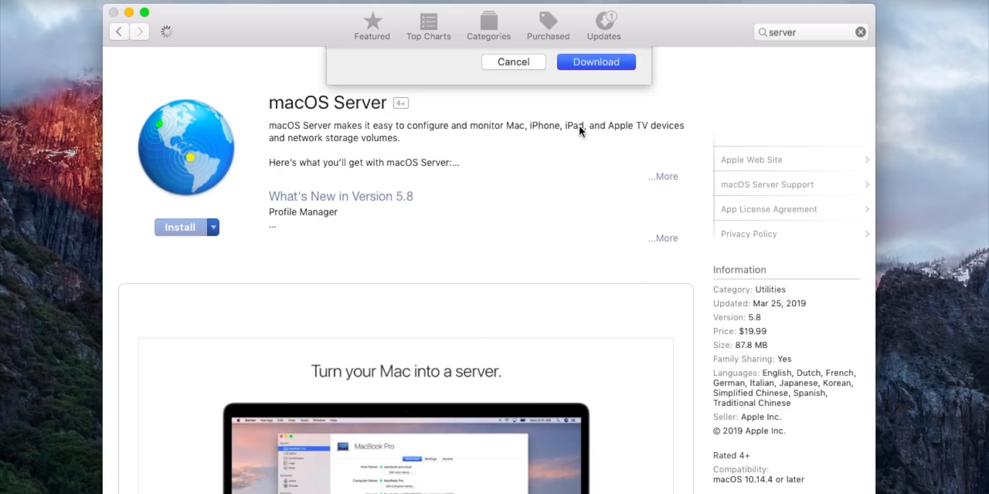
Confirm the macOS Server download in the Mac App Store.
click(594, 62)
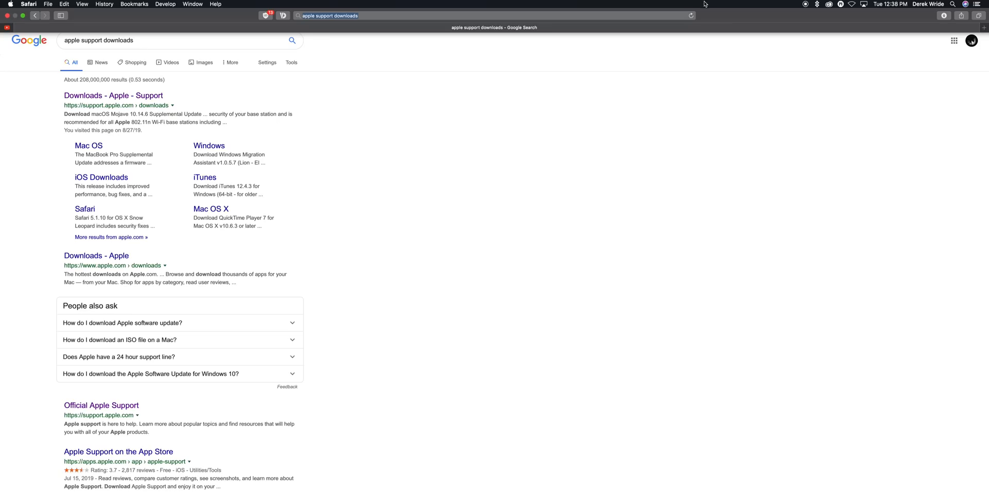
Search Apple's Support Downloads page for 'server' and scroll the results.
click(112, 96)
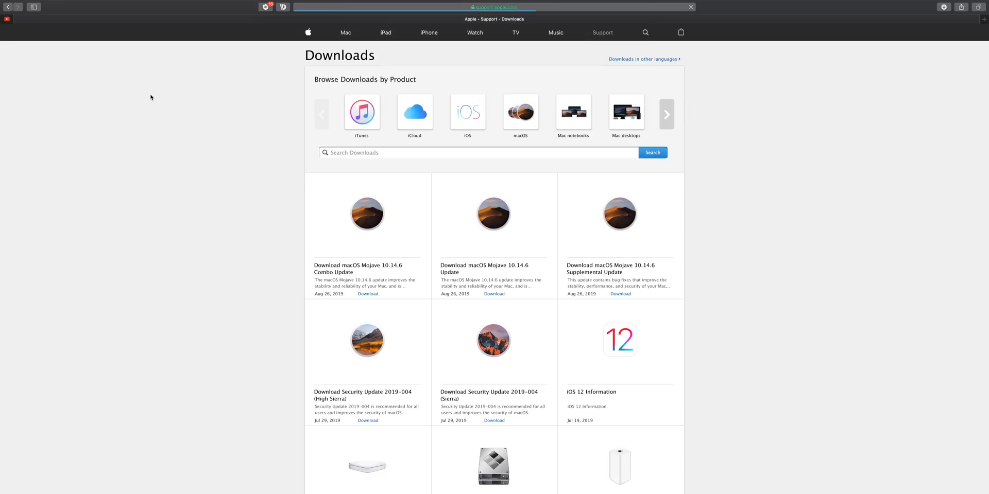
text(s)
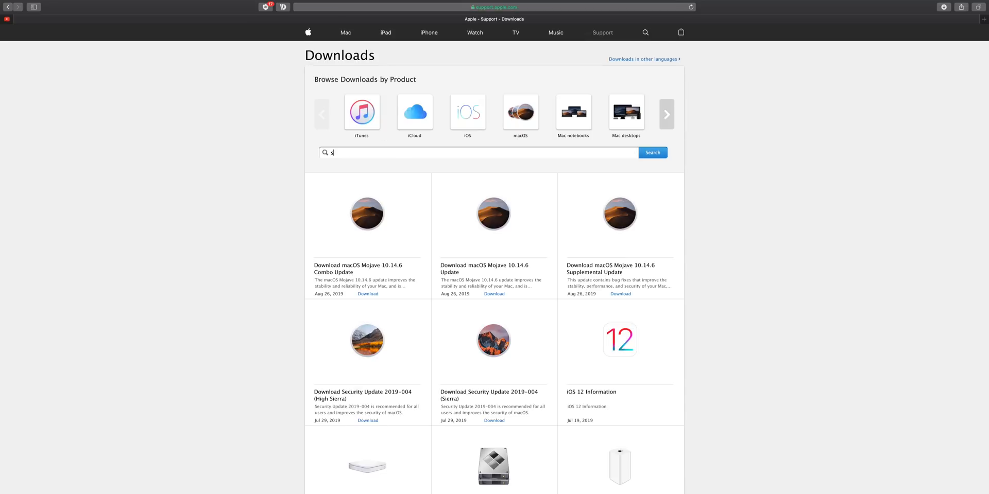
text(erver)
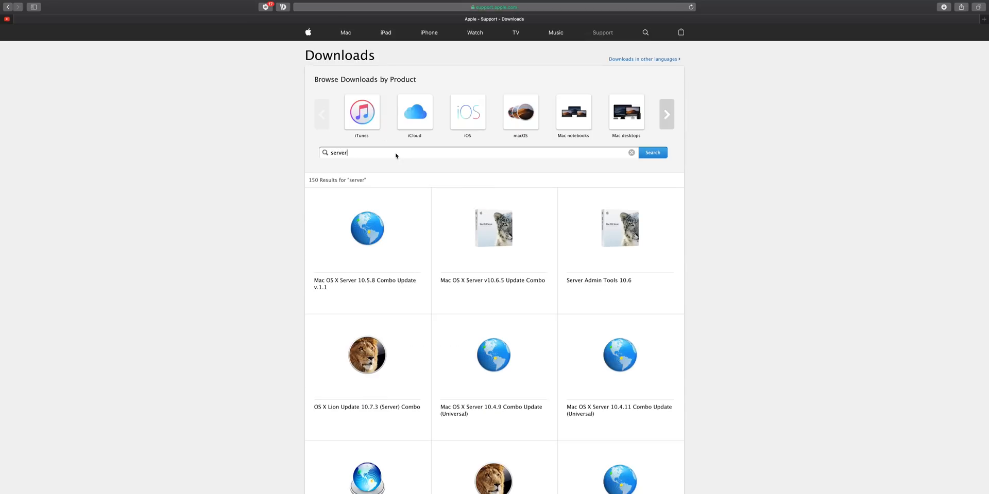
scroll(down, 3)
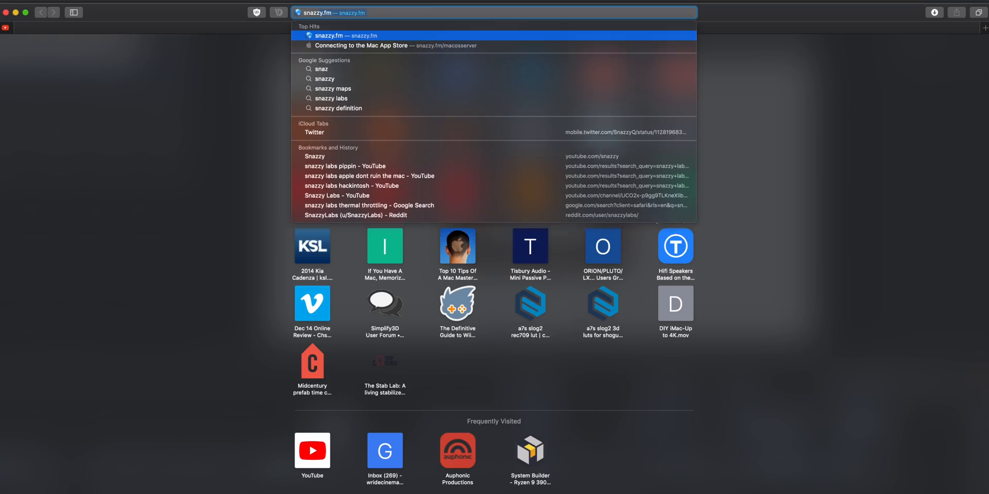
text(/)
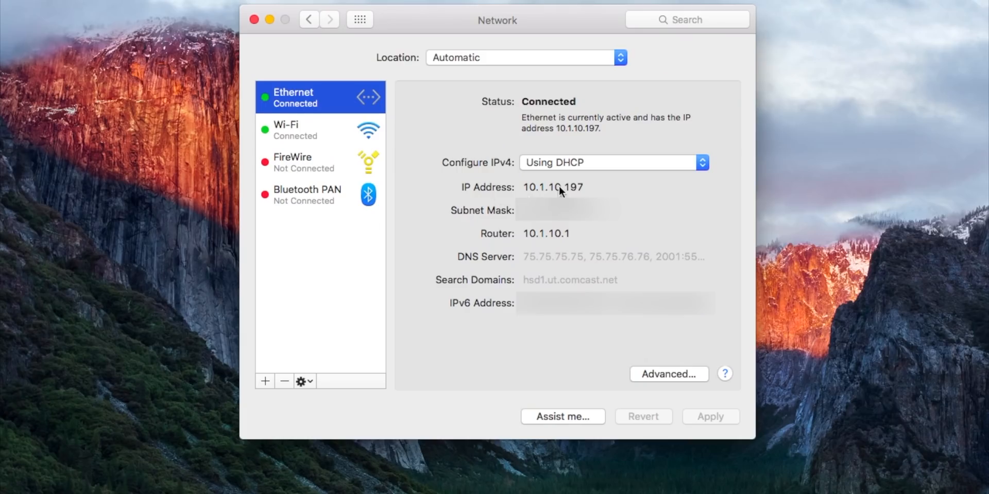
mouse_move(549, 195)
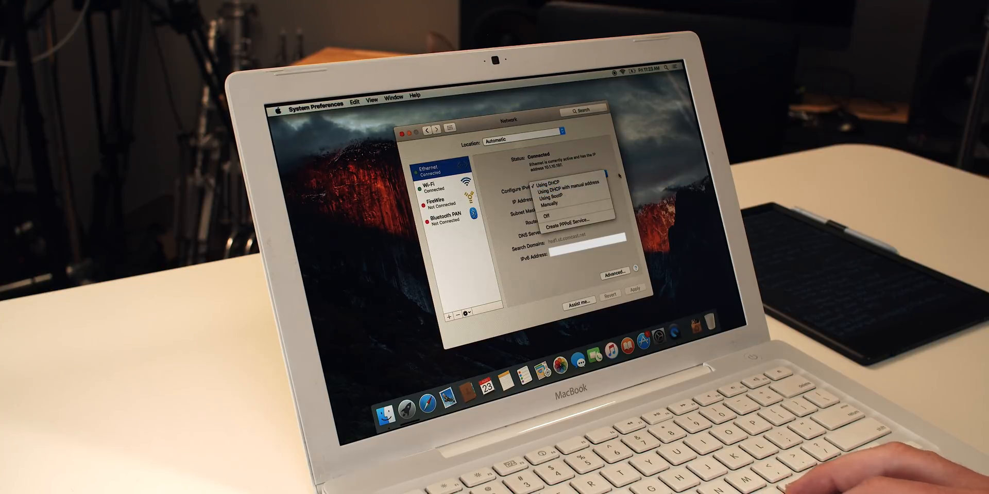
Set Ethernet IPv4 to DHCP with manual address 10.1.10.197.
click(548, 184)
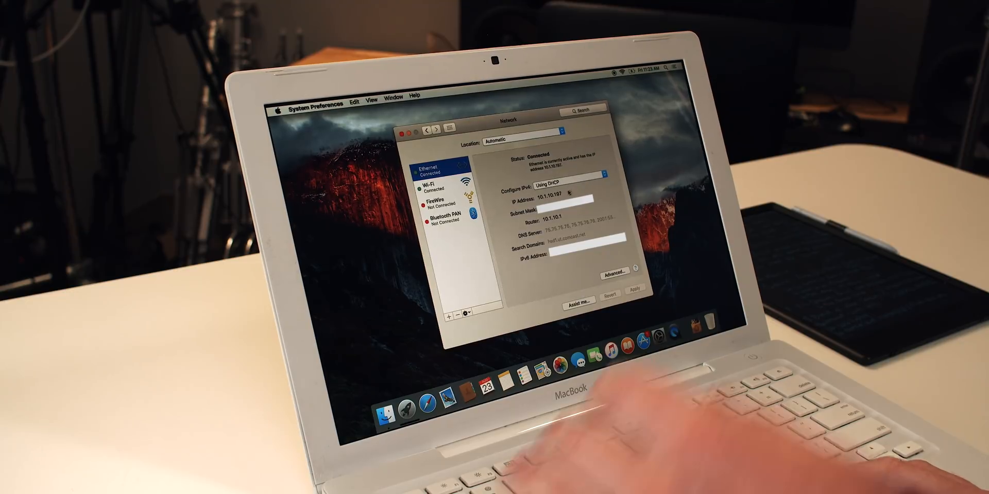
click(579, 177)
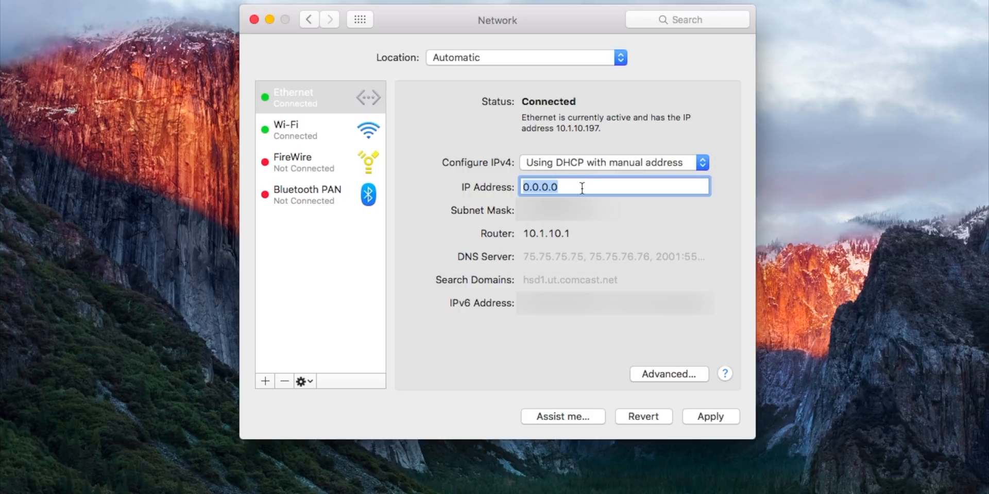
text(10.1.10.)
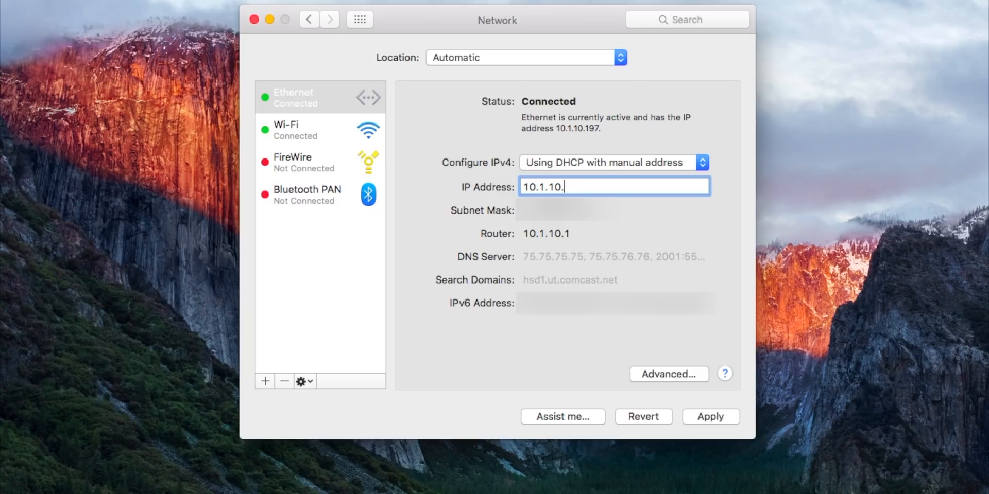
text(197)
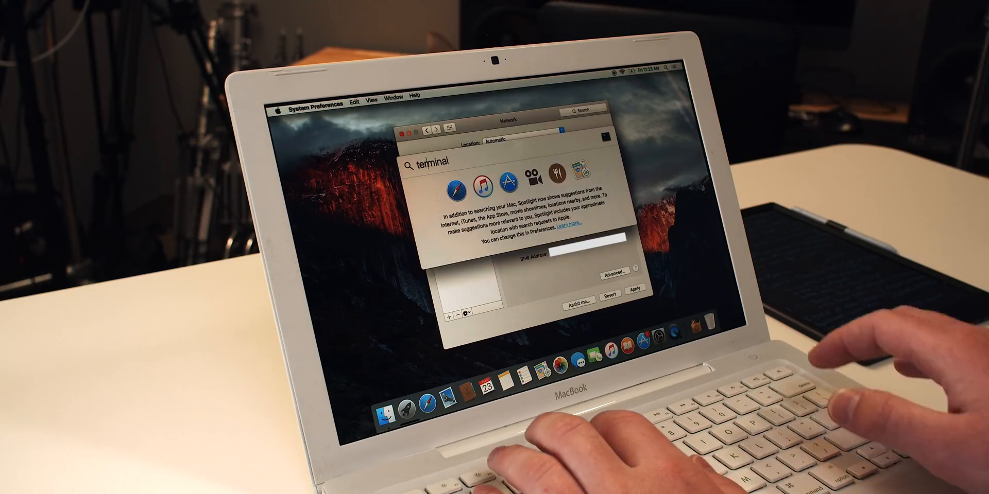
Launch Terminal and start pinging 10.1.10.22.
key(Escape)
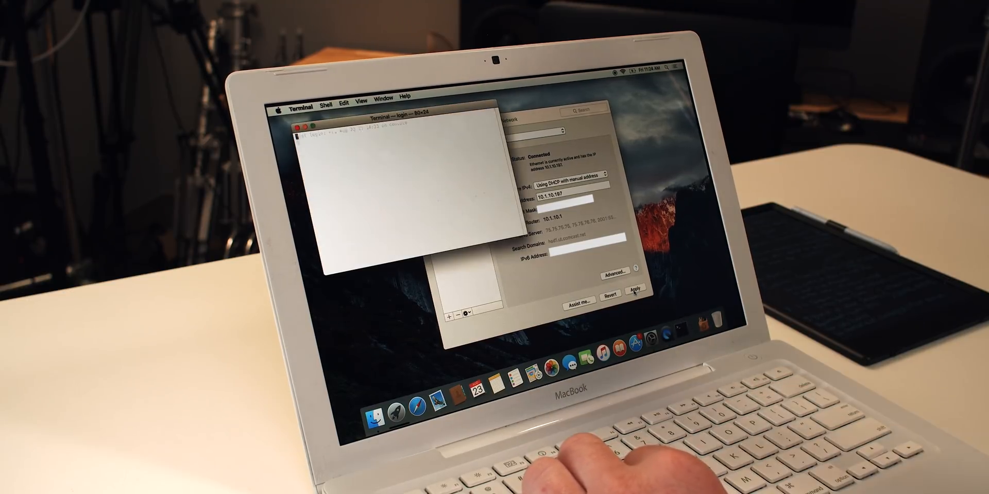
text(ping)
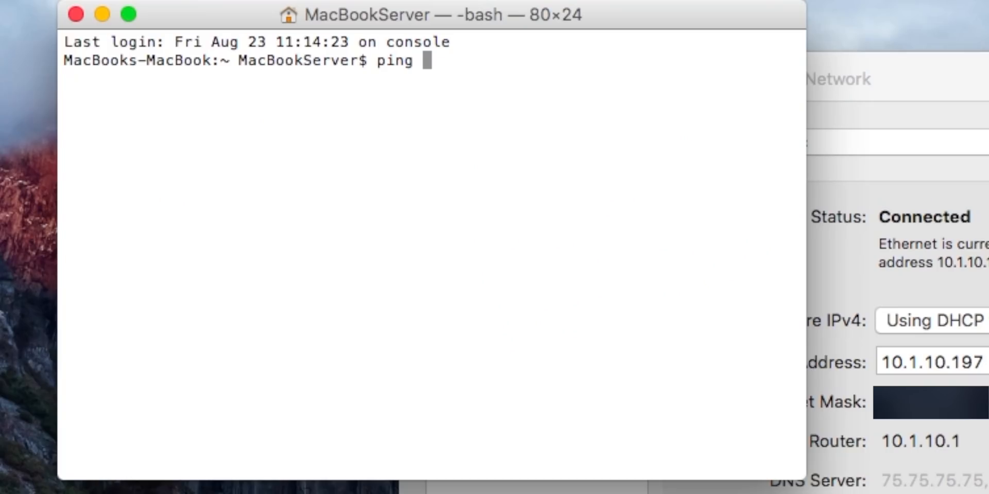
text(10.1.10.22)
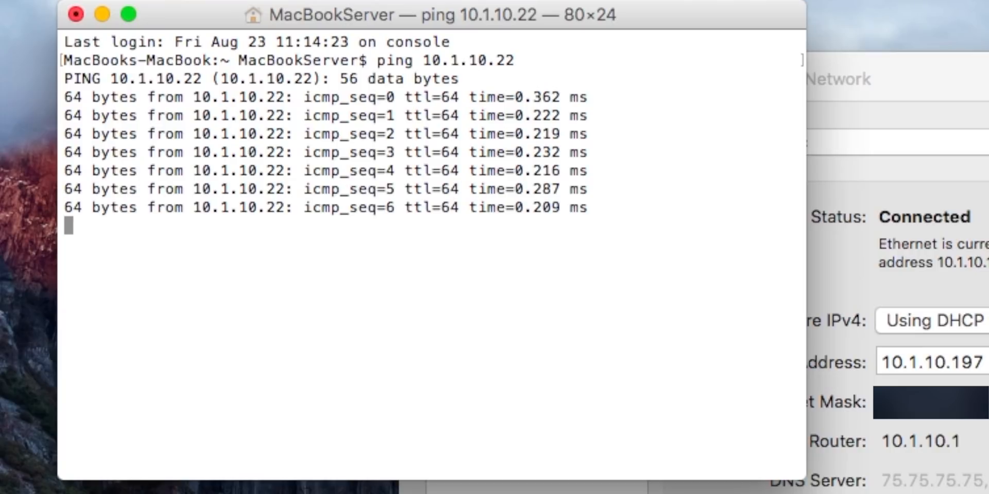
Stop the 10.1.10.22 ping and start pinging 10.1.10.153.
key(ctrl+c)
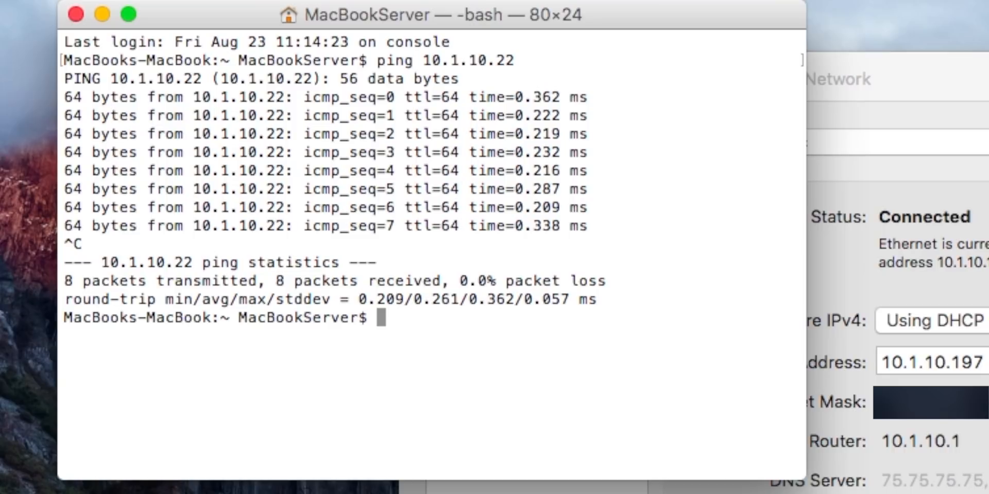
text(ping 1)
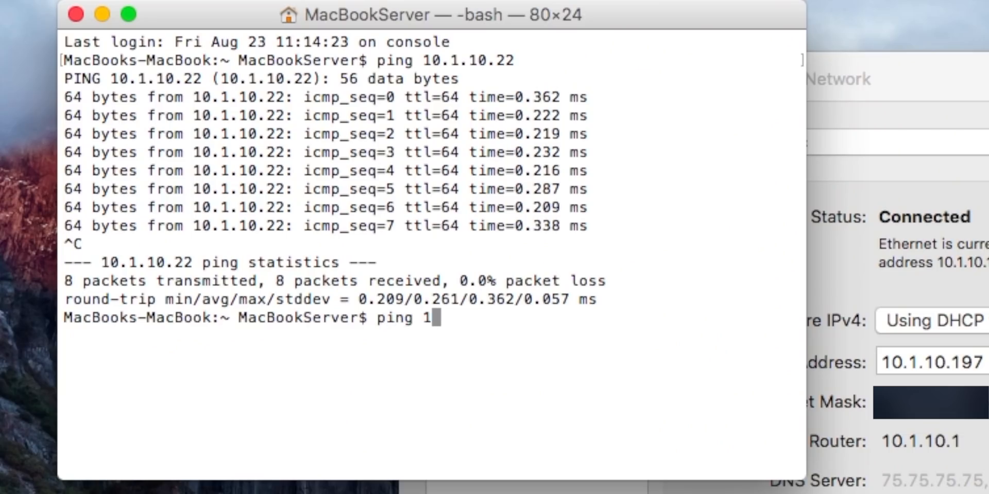
text(0.1.10.)
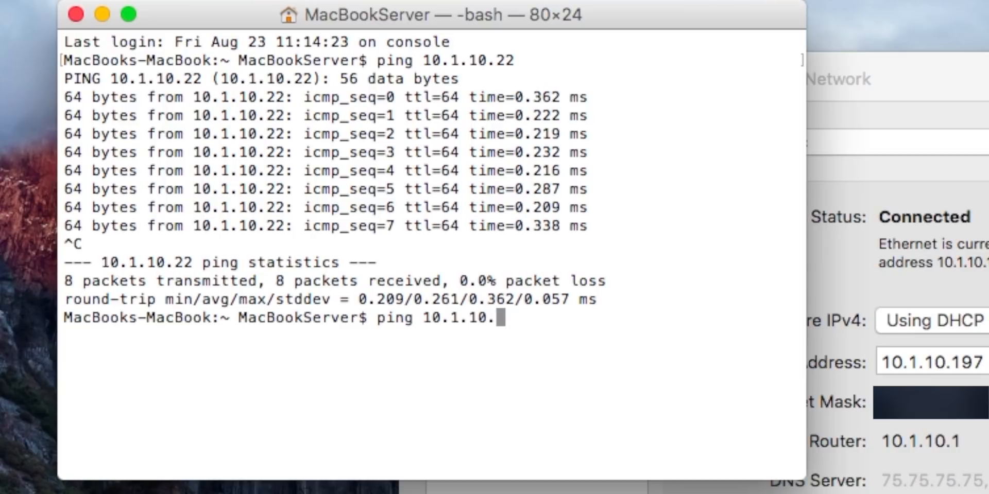
text(153)
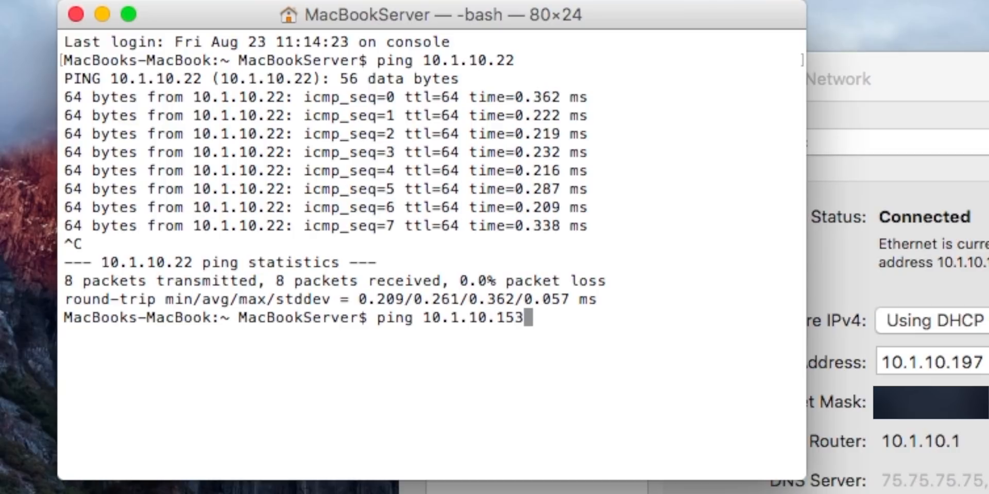
key(Return)
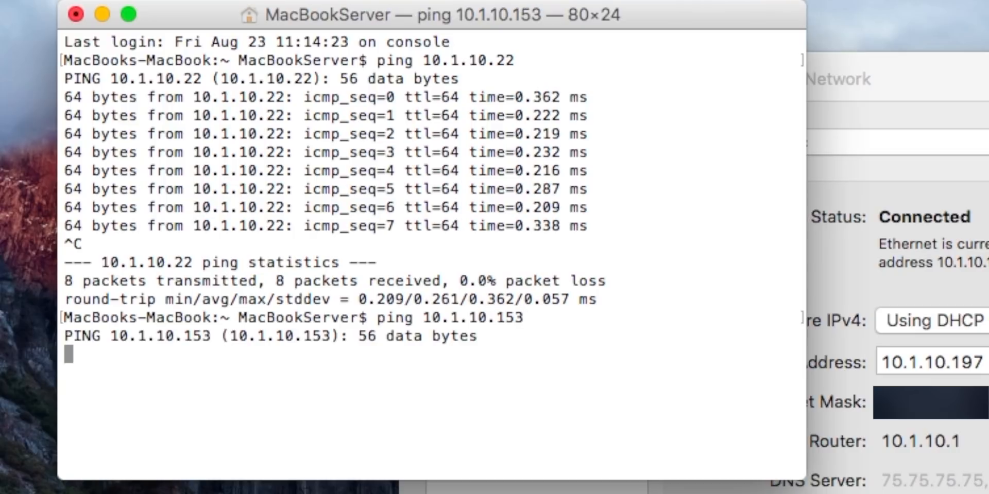